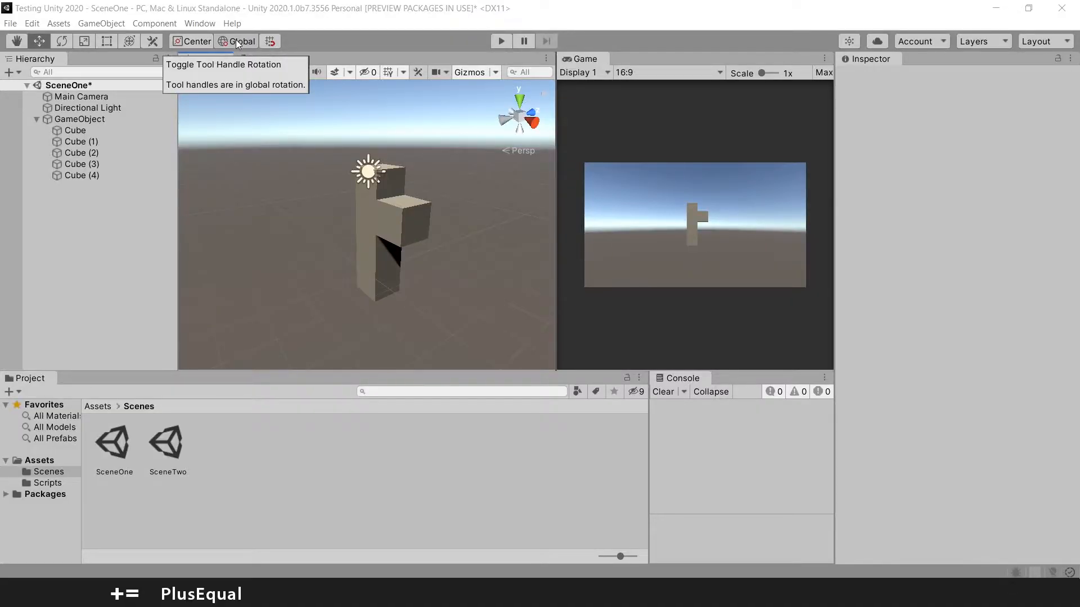
{"action": "mouse_move", "coordinate": [261, 131]}
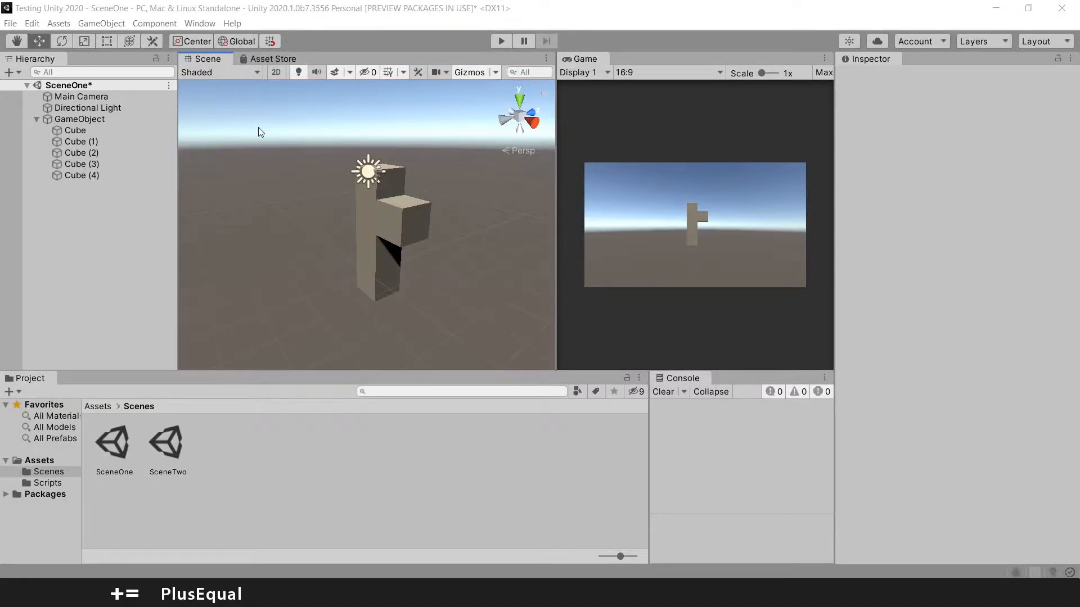
{"action": "mouse_move", "coordinate": [237, 41]}
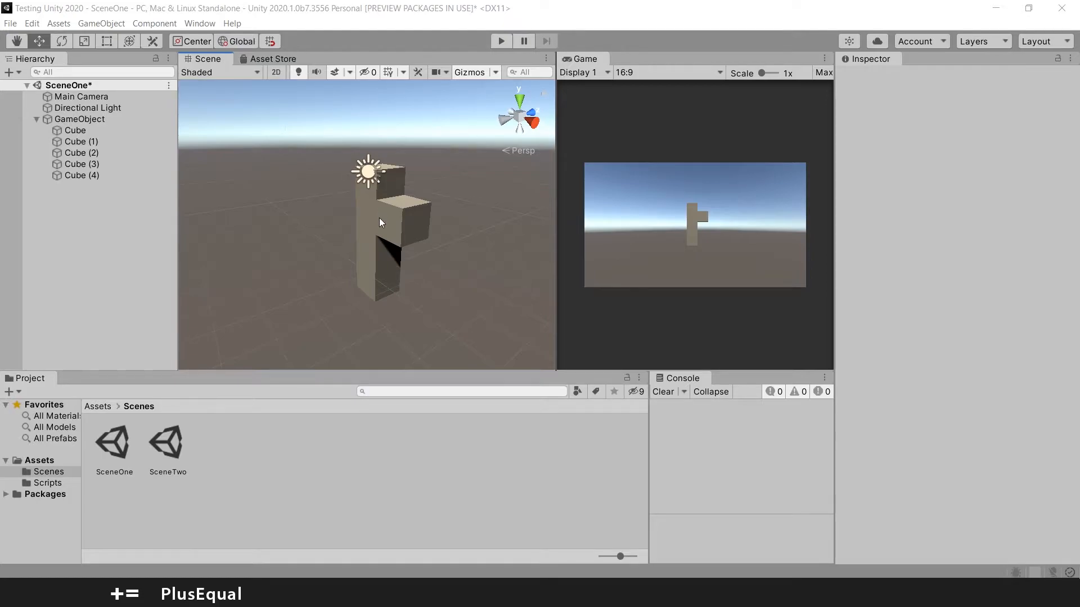
{"action": "mouse_move", "coordinate": [235, 41]}
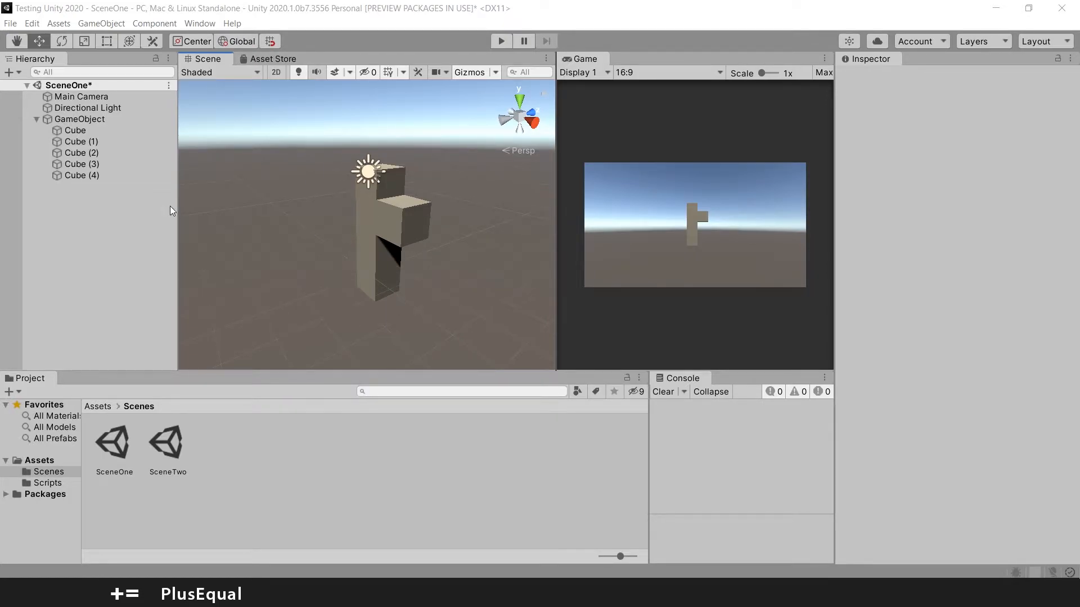
Select the parent GameObject holding the five cubes in the Hierarchy
{"action": "left_click", "coordinate": [80, 119]}
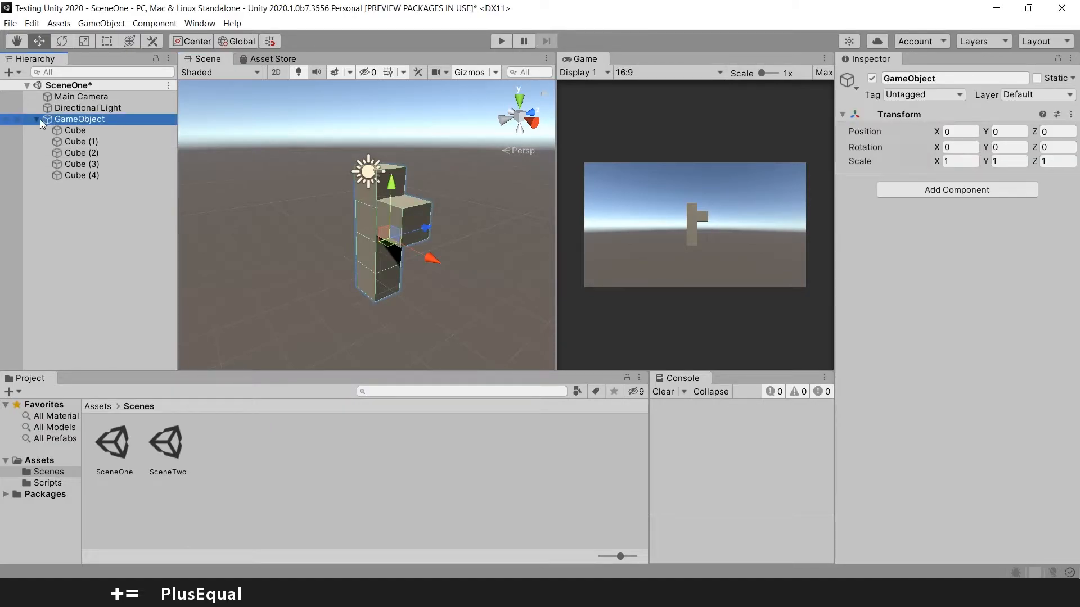
{"action": "mouse_move", "coordinate": [87, 152]}
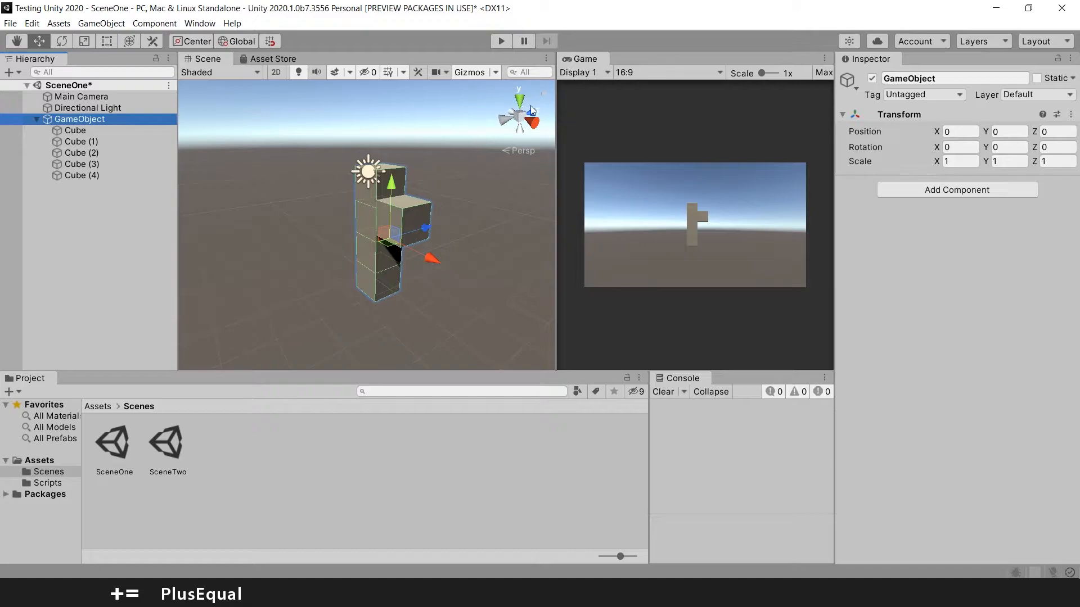
{"action": "mouse_move", "coordinate": [520, 103]}
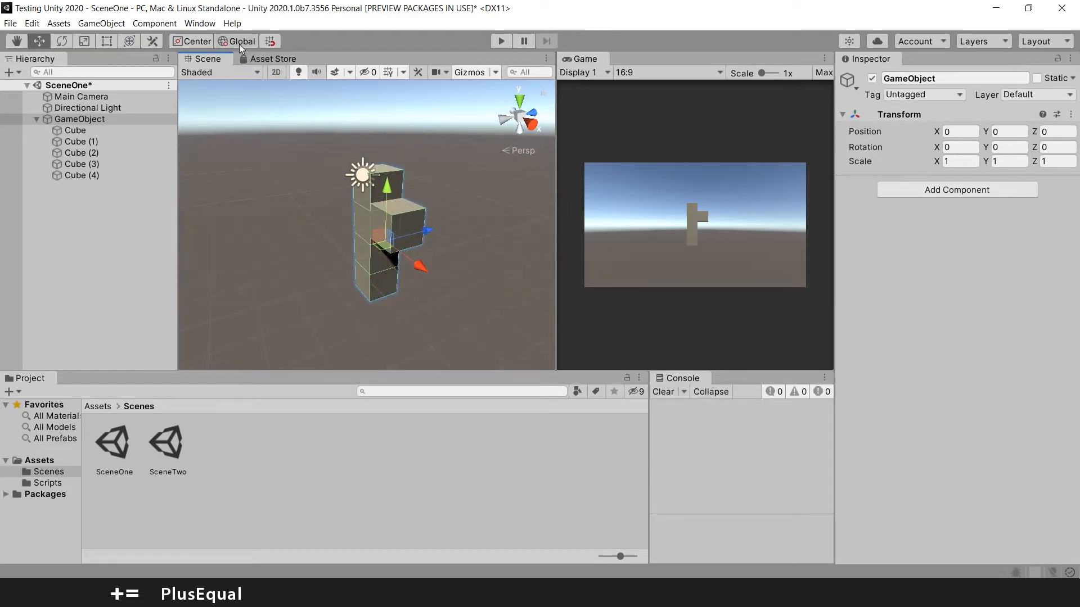
Rotate the cube group to about 125.6° on Y using local-oriented handles
{"action": "left_click", "coordinate": [236, 41]}
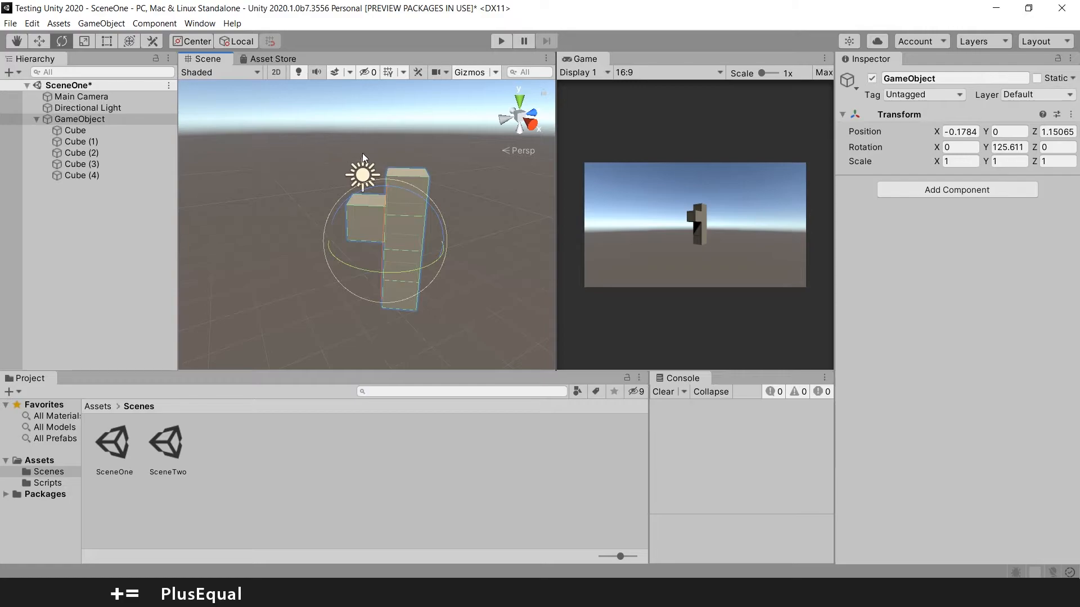
{"action": "mouse_move", "coordinate": [279, 94]}
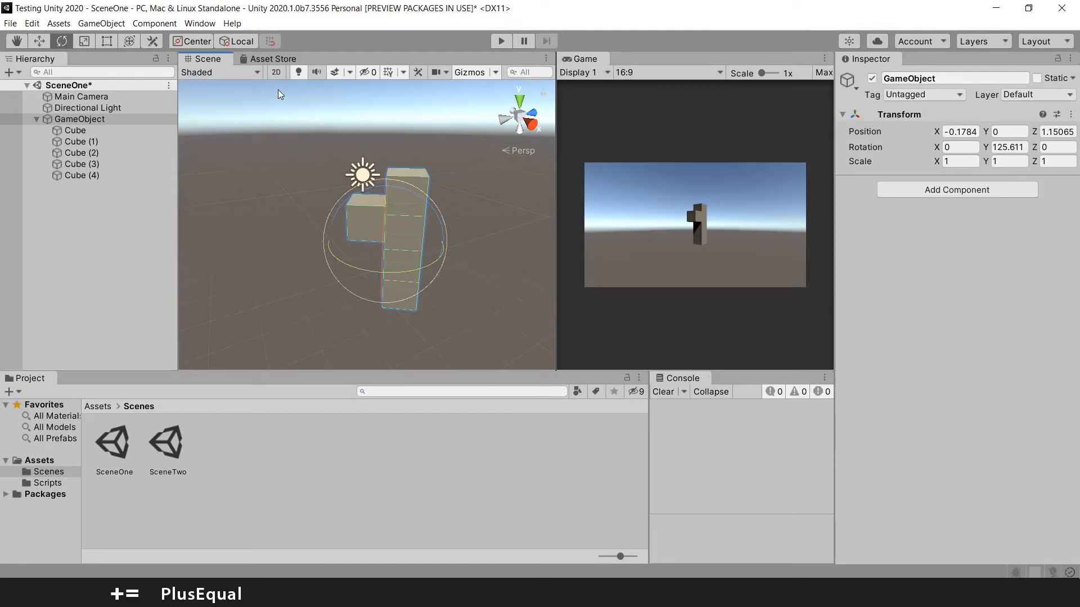
{"action": "mouse_move", "coordinate": [40, 41]}
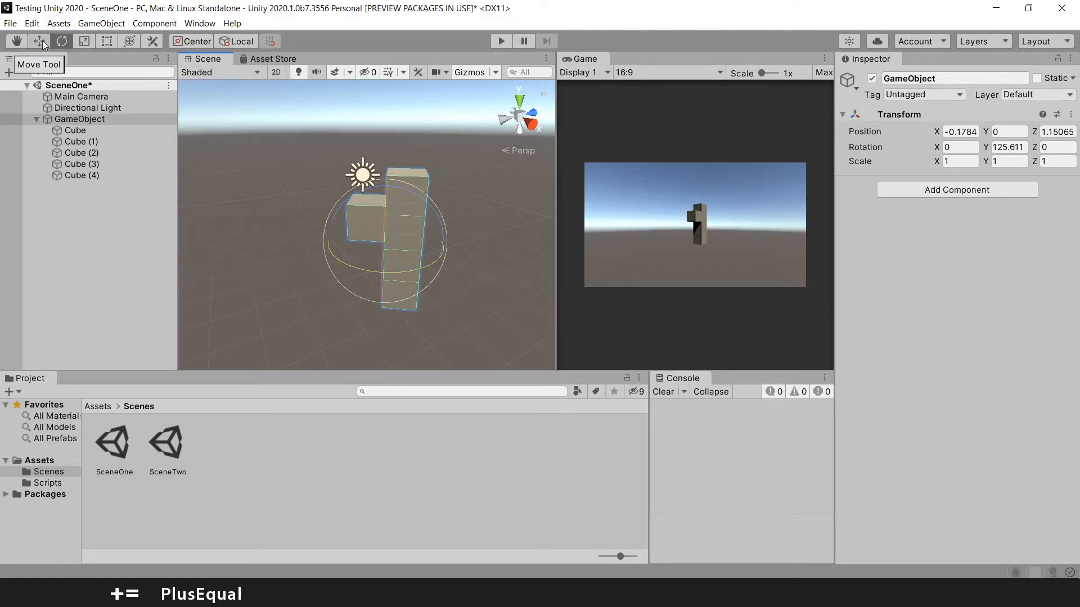
With the Move tool, toggle handle orientation to Global, then back to Local
{"action": "left_click", "coordinate": [39, 41]}
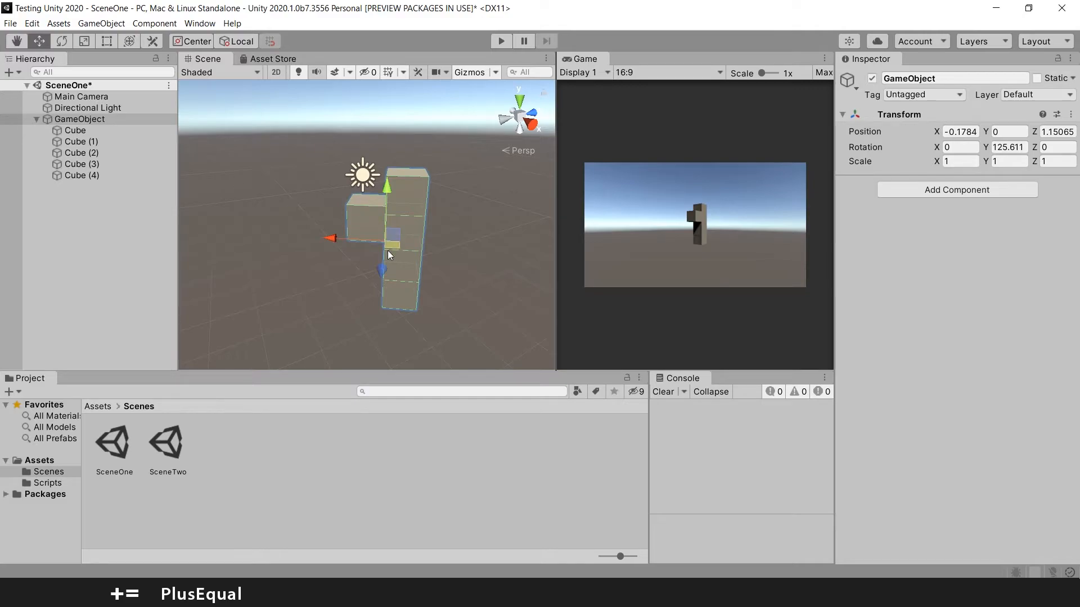
{"action": "mouse_move", "coordinate": [417, 294]}
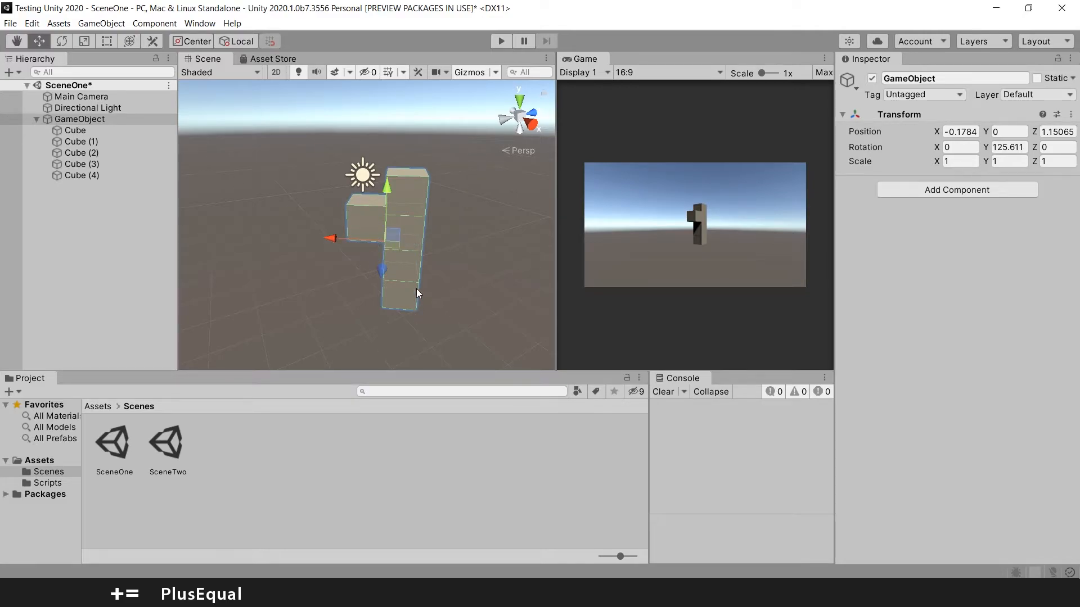
{"action": "left_click", "coordinate": [236, 41]}
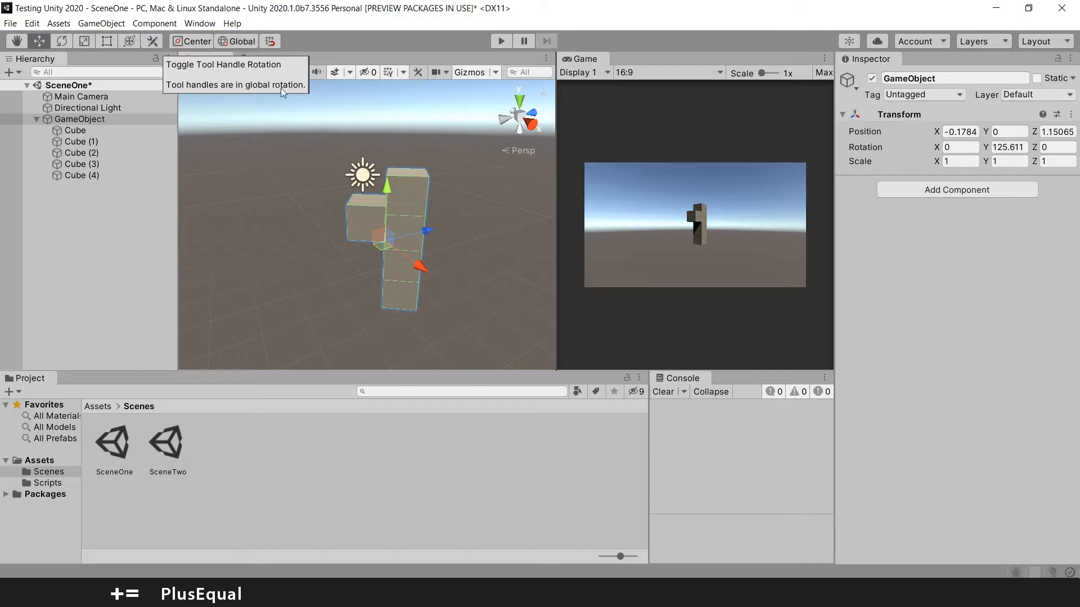
{"action": "mouse_move", "coordinate": [509, 104]}
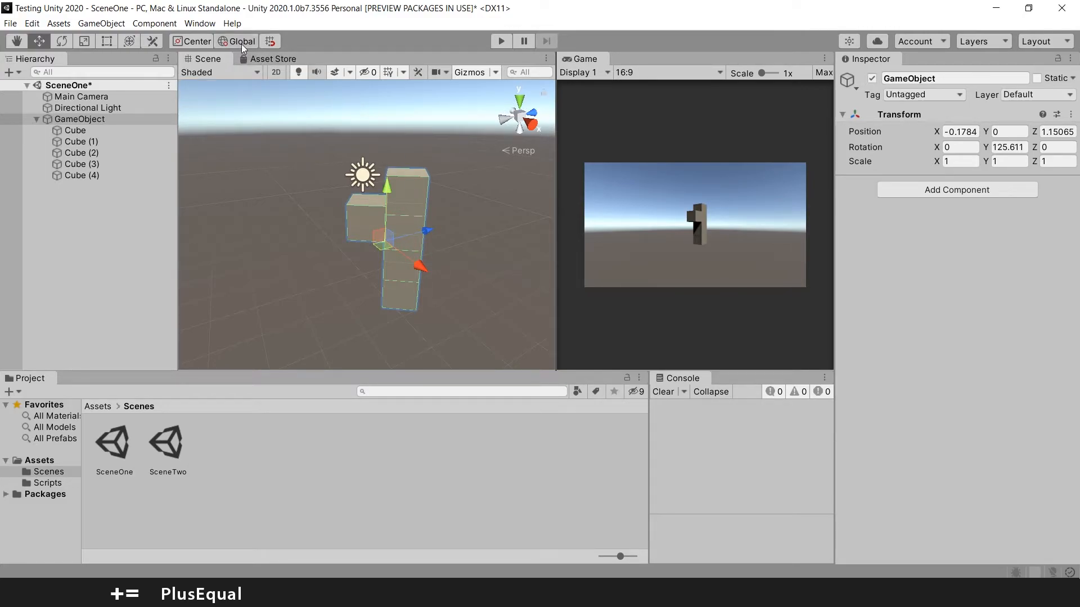
{"action": "left_click", "coordinate": [239, 41]}
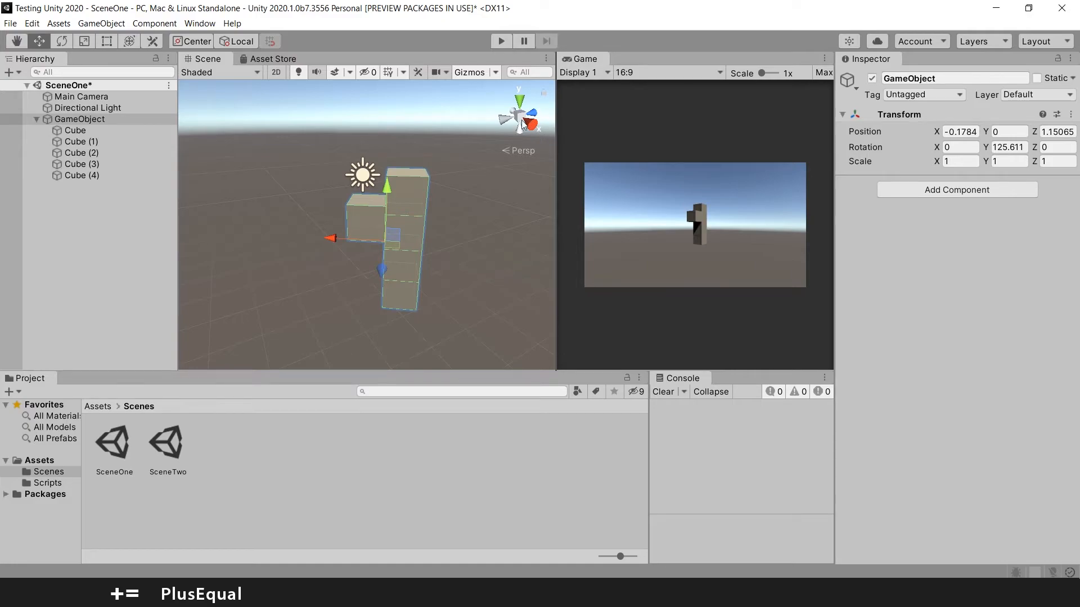
{"action": "mouse_move", "coordinate": [524, 121]}
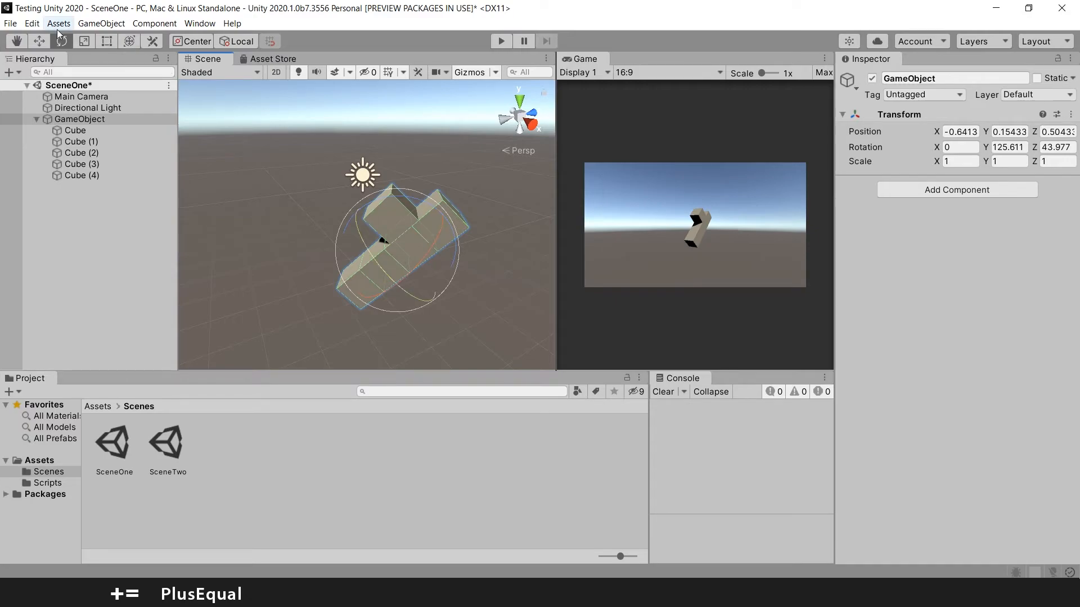
Drag a local Move arrow to shift the tilted group to about (-0.95, -0.24, 0.07)
{"action": "left_click", "coordinate": [40, 41]}
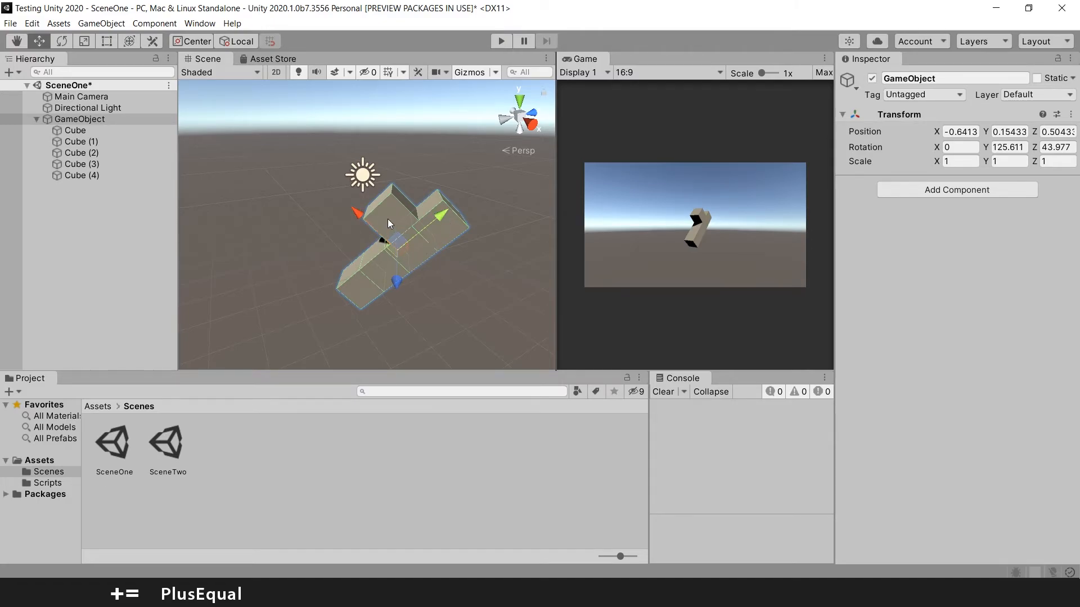
{"action": "left_click_drag", "start_coordinate": [386, 224], "coordinate": [338, 200]}
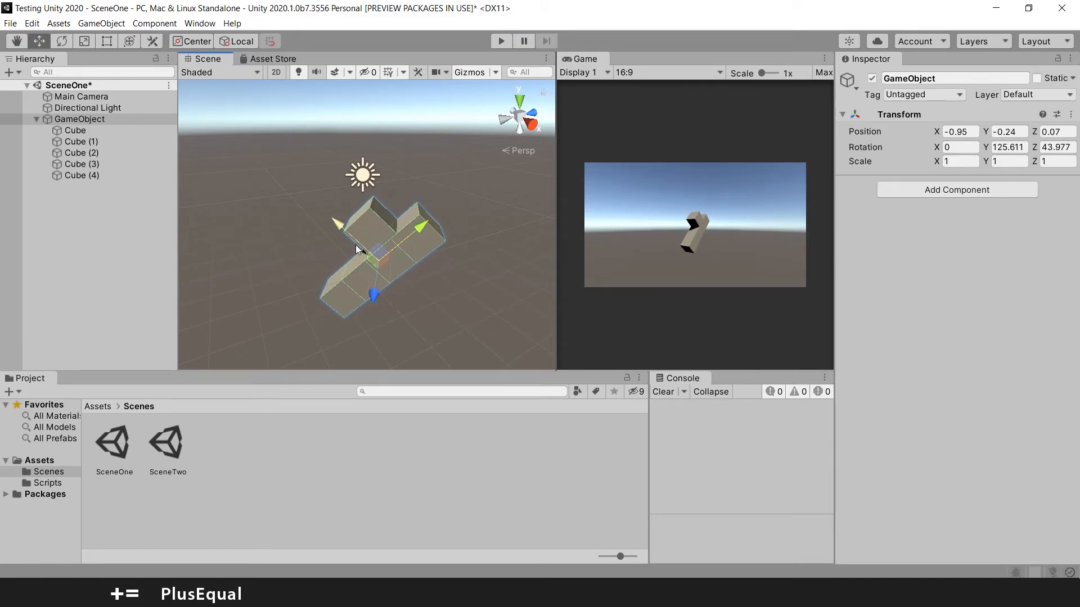
Move the group along a world axis to about (-3.34, -1.48, 0.36), then restore Local handles
{"action": "left_click", "coordinate": [236, 41]}
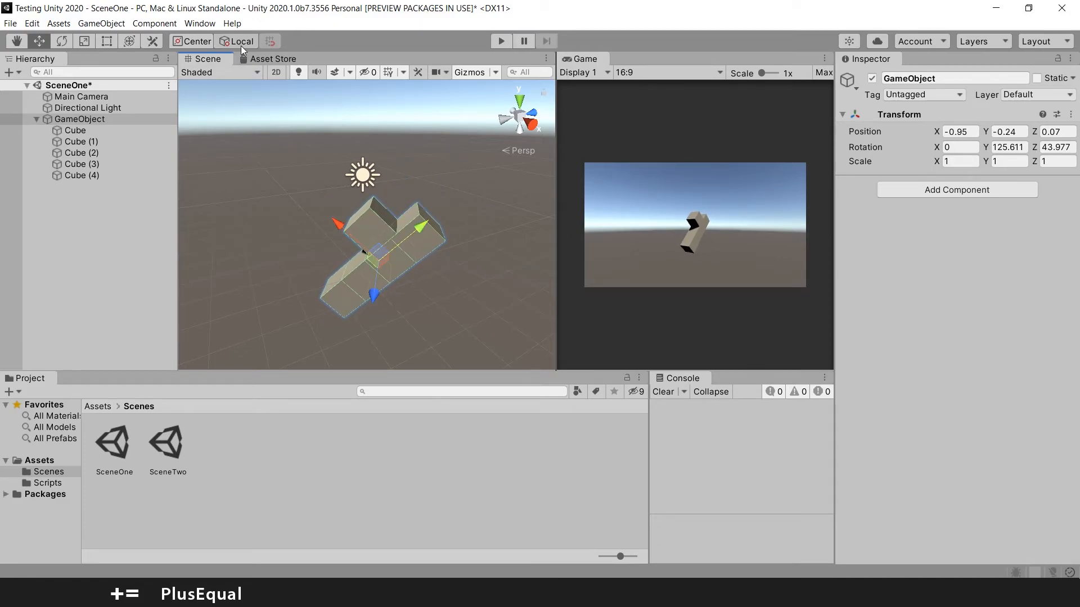
{"action": "left_click", "coordinate": [241, 41]}
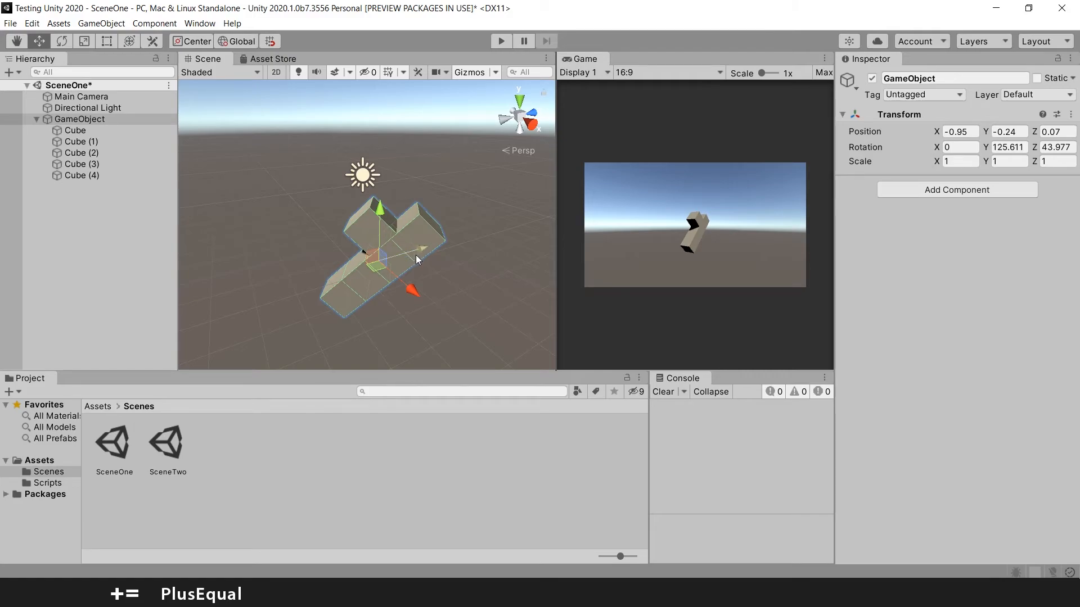
{"action": "left_click_drag", "start_coordinate": [416, 248], "coordinate": [330, 214]}
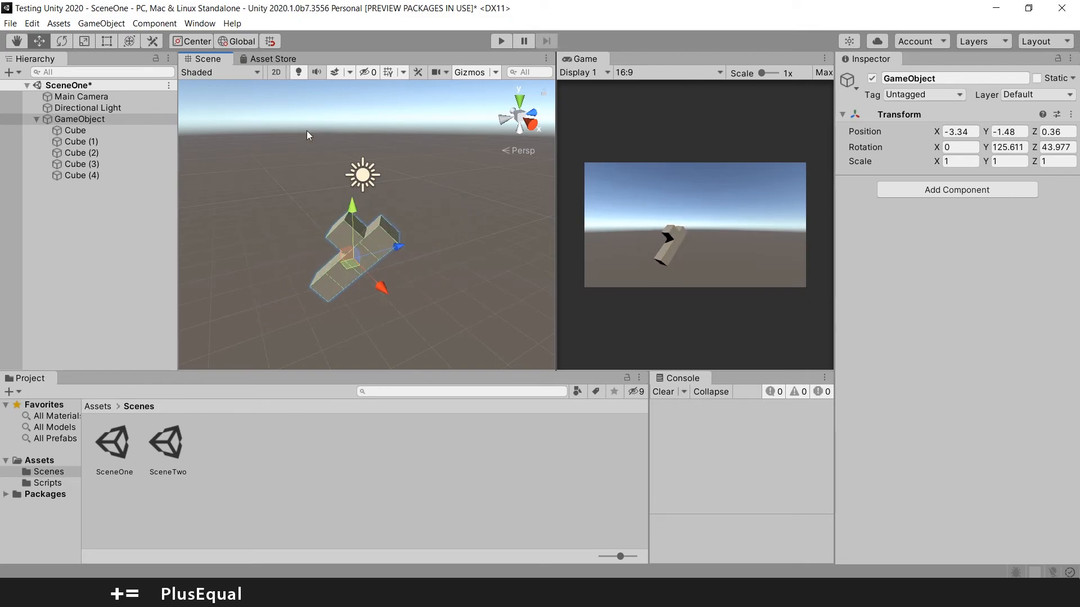
{"action": "left_click", "coordinate": [236, 41]}
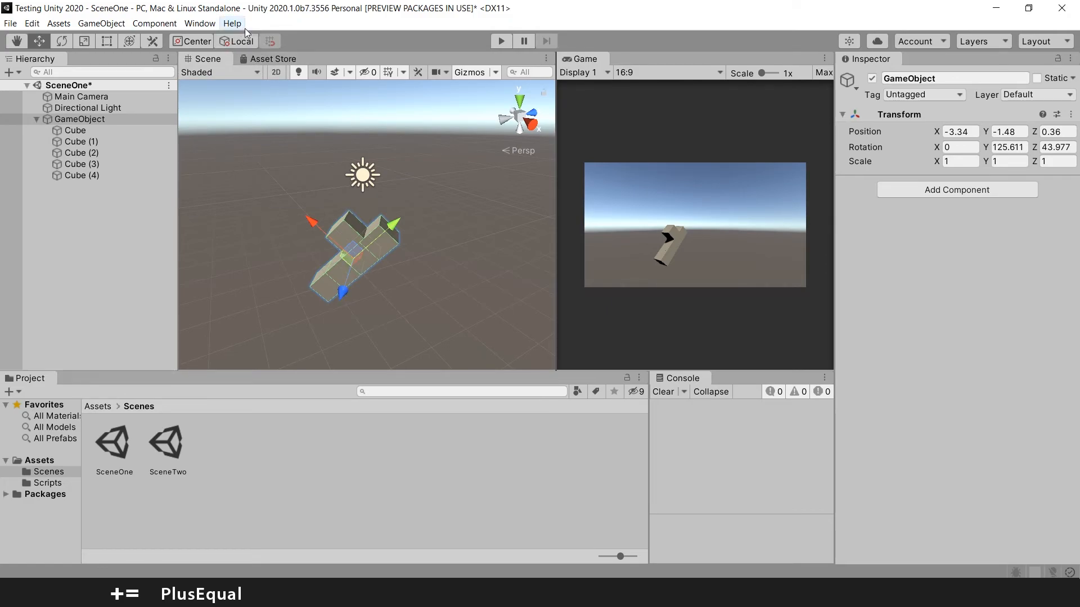
{"action": "mouse_move", "coordinate": [239, 46]}
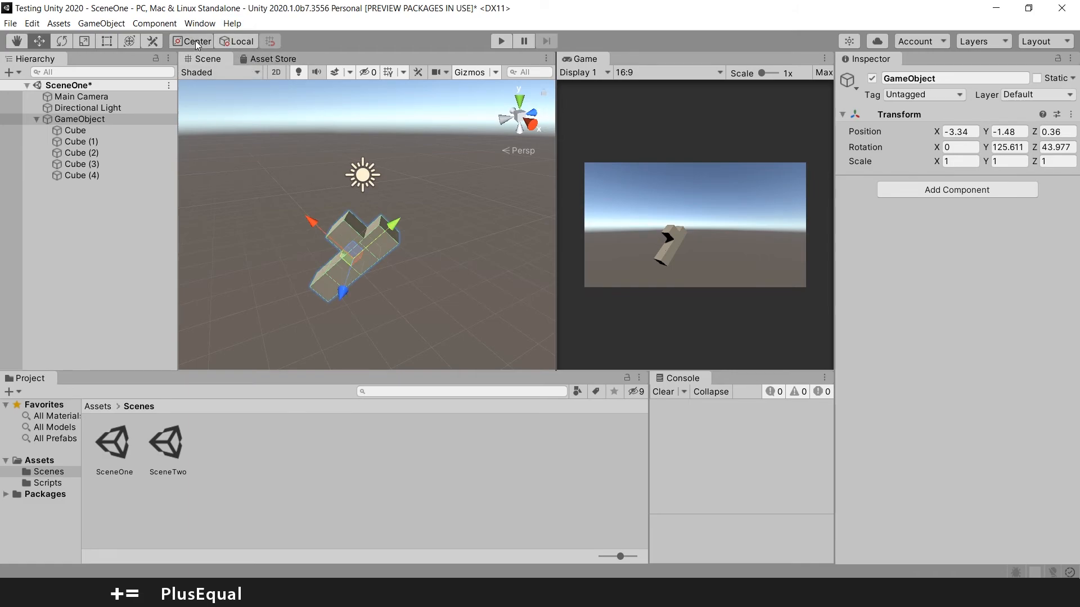
{"action": "mouse_move", "coordinate": [441, 223]}
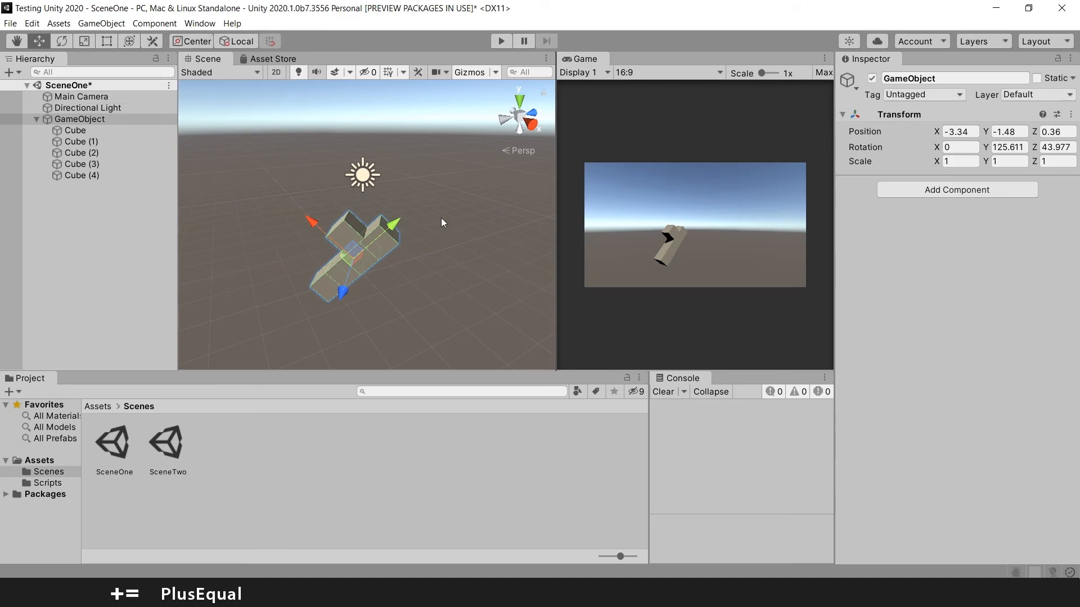
{"action": "mouse_move", "coordinate": [359, 234]}
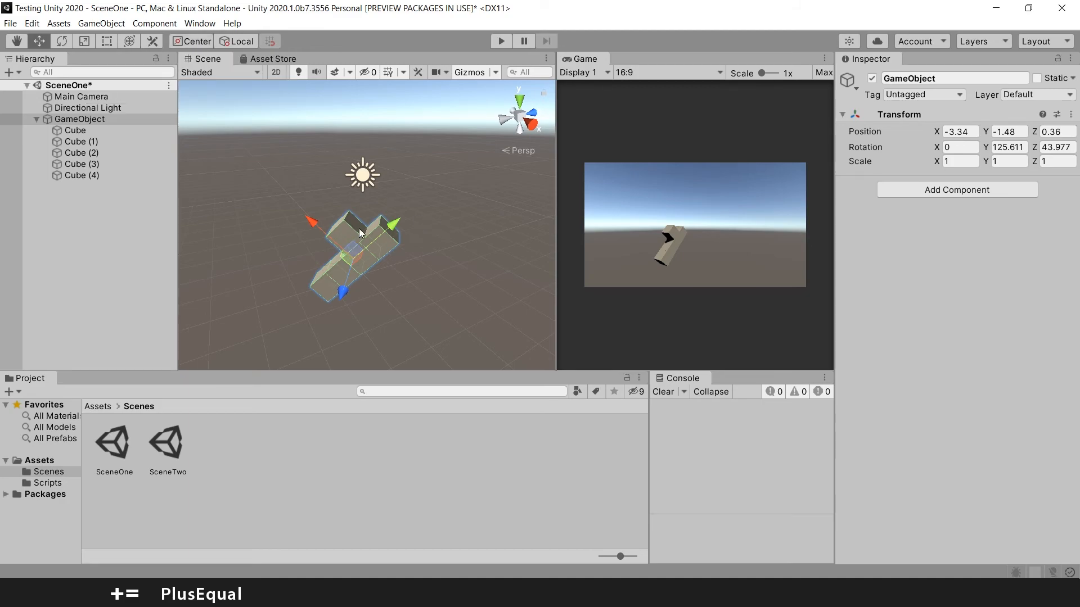